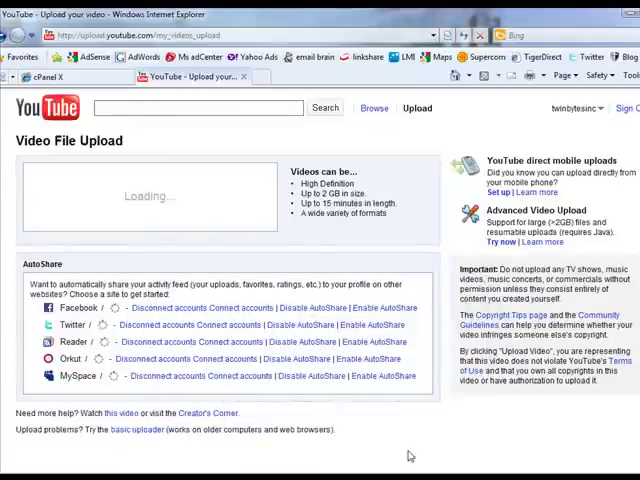
mouse_move(408, 140)
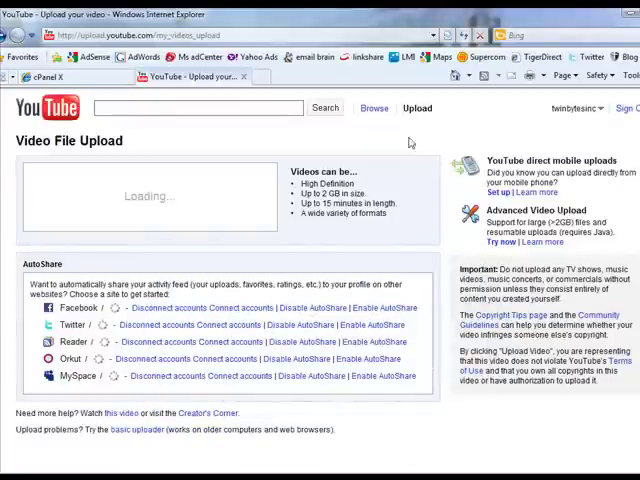
mouse_move(118, 192)
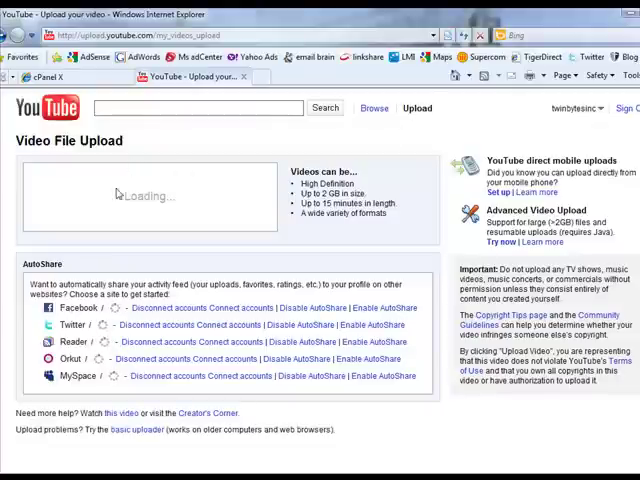
mouse_move(108, 200)
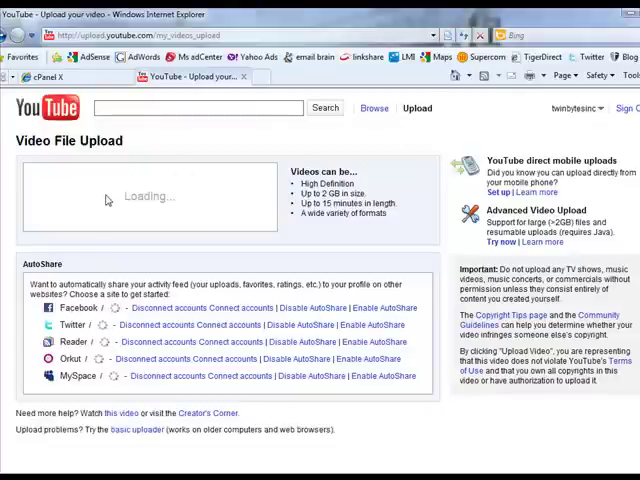
mouse_move(120, 202)
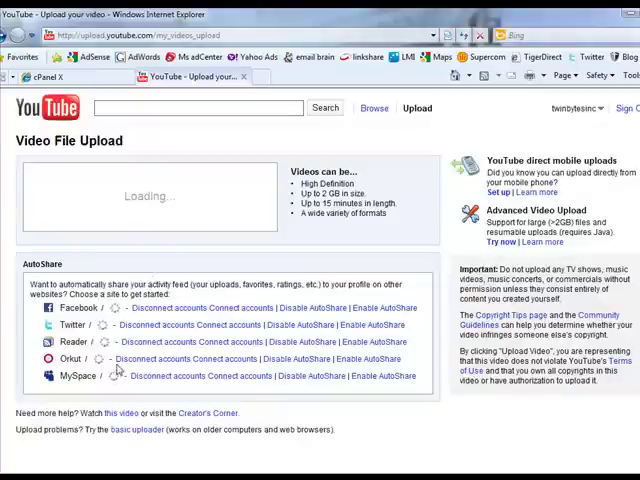
mouse_move(110, 376)
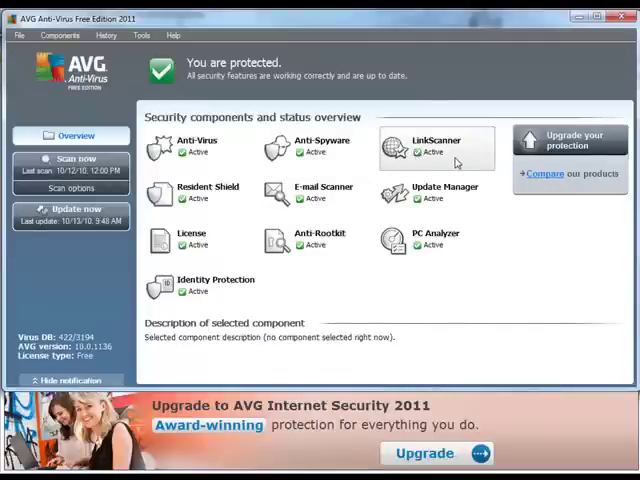
- Bring up the LinkScanner component's details in the AVG overview
click(434, 148)
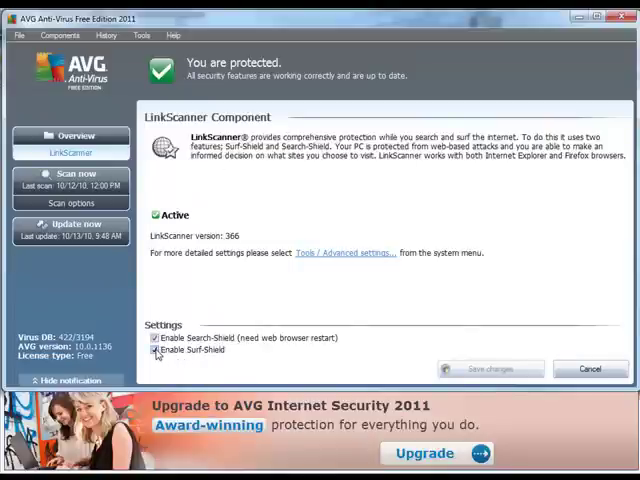
- Uncheck 'Enable Surf-Shield' in LinkScanner settings, leaving Search-Shield enabled
click(156, 350)
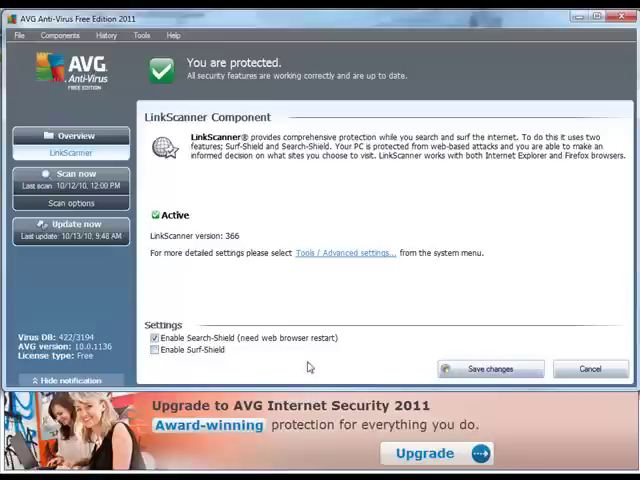
mouse_move(490, 368)
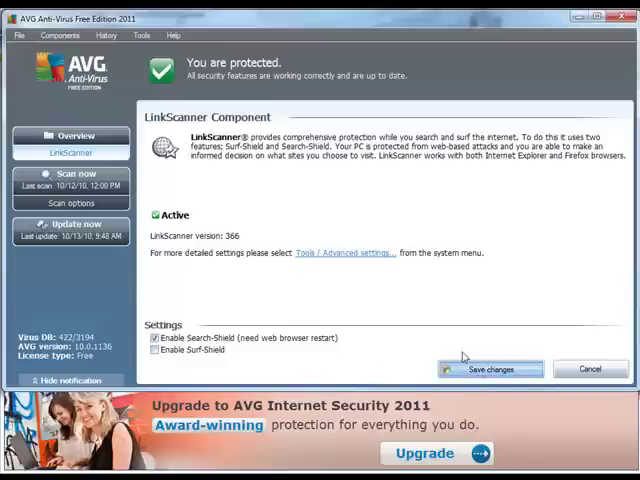